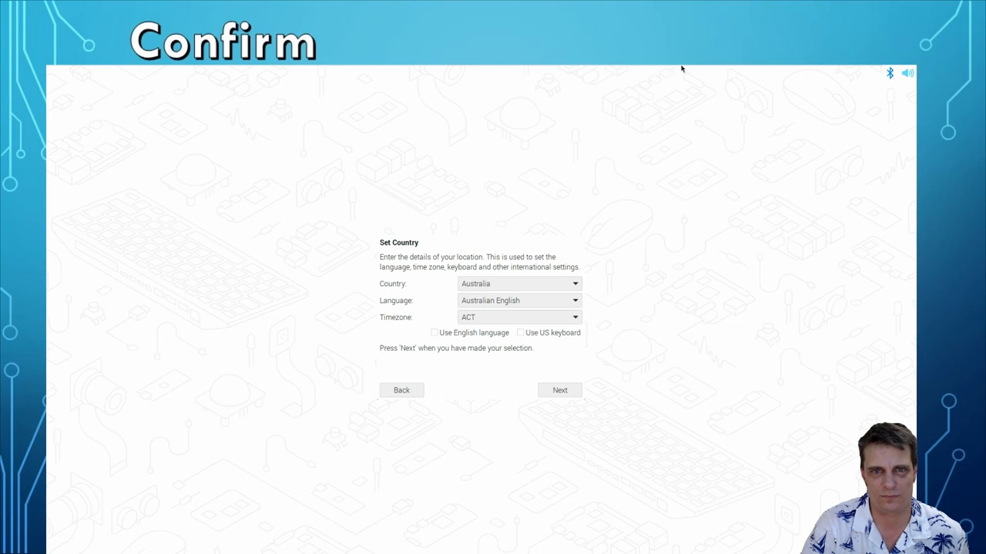
mouse_move(617, 401)
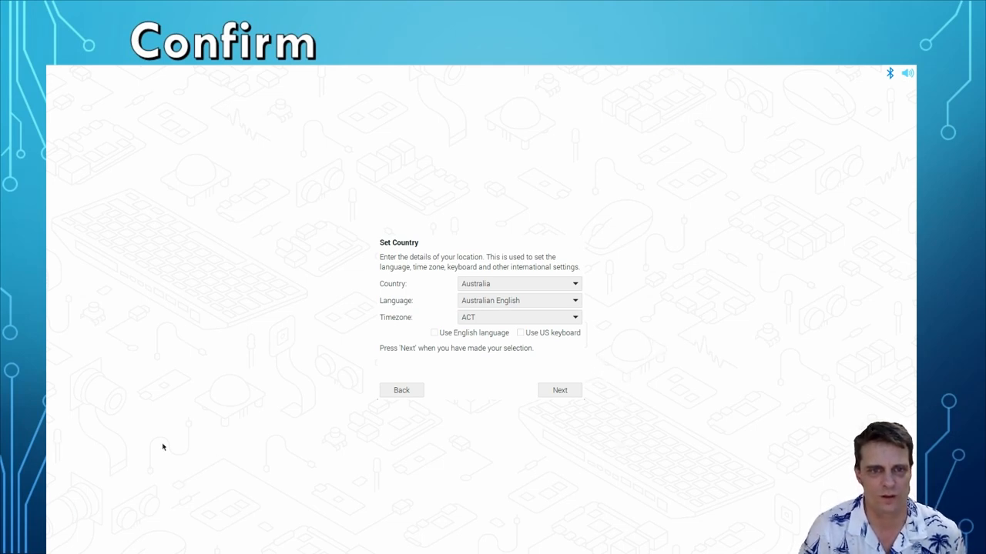
- Keep Australia as the country, enable English language, and confirm the country settings
left_click(436, 333)
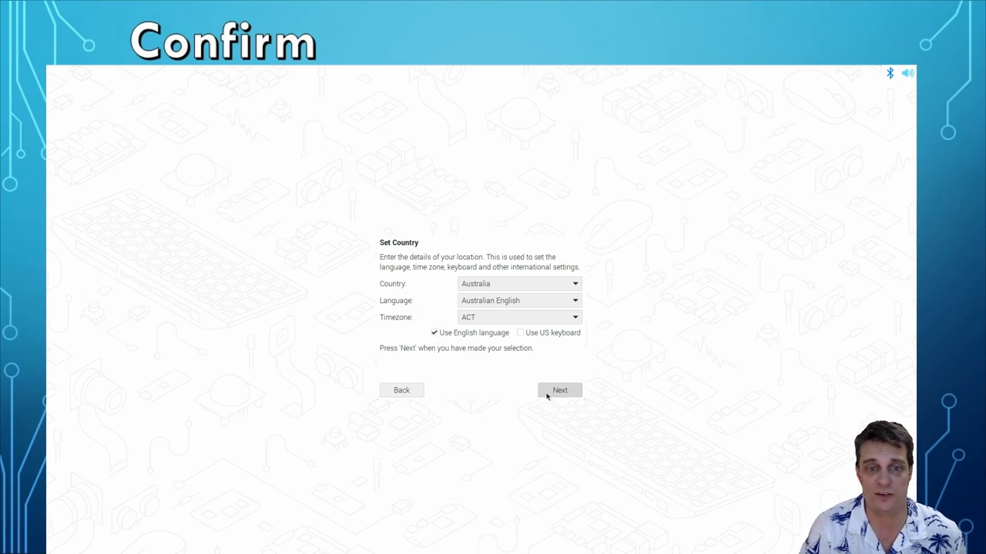
left_click(559, 390)
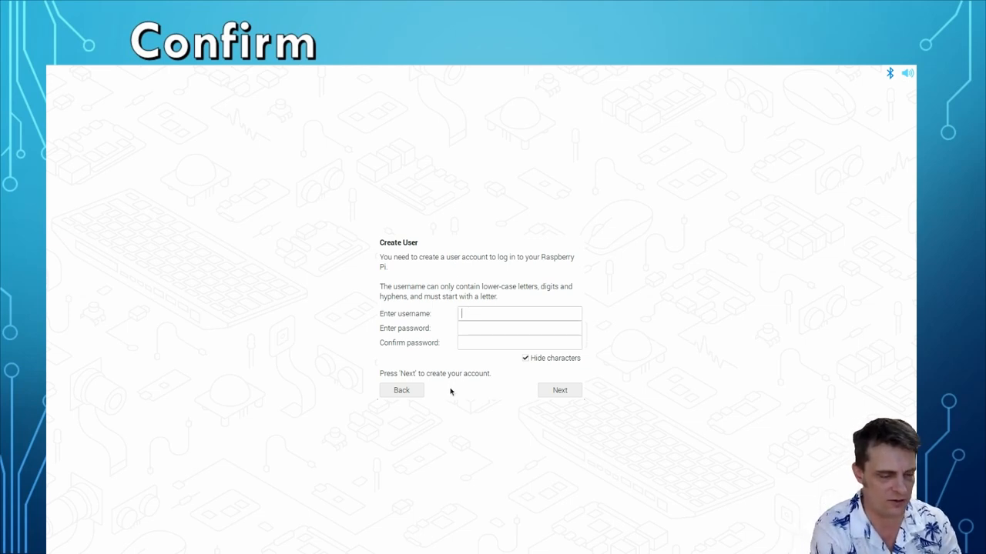
type("aussieengineer")
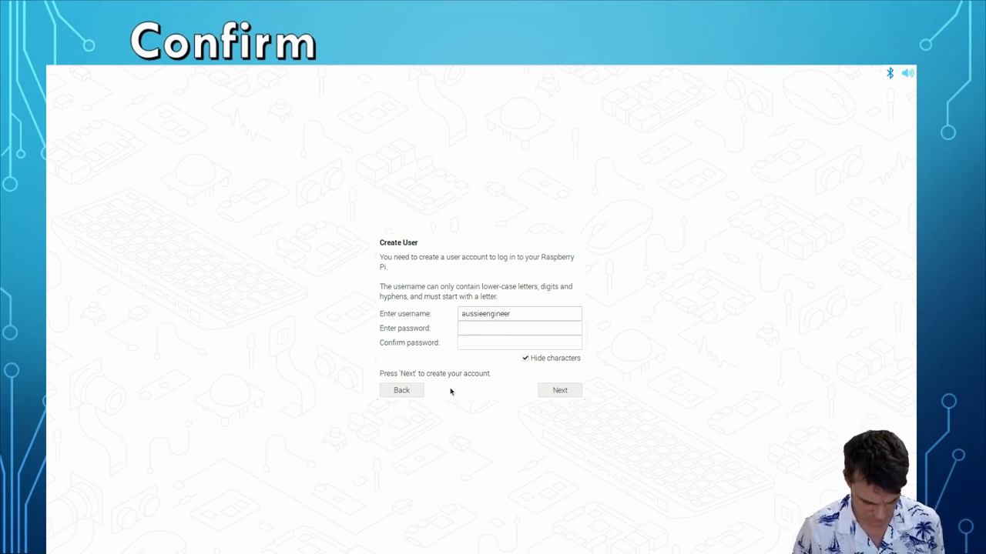
left_click(519, 328)
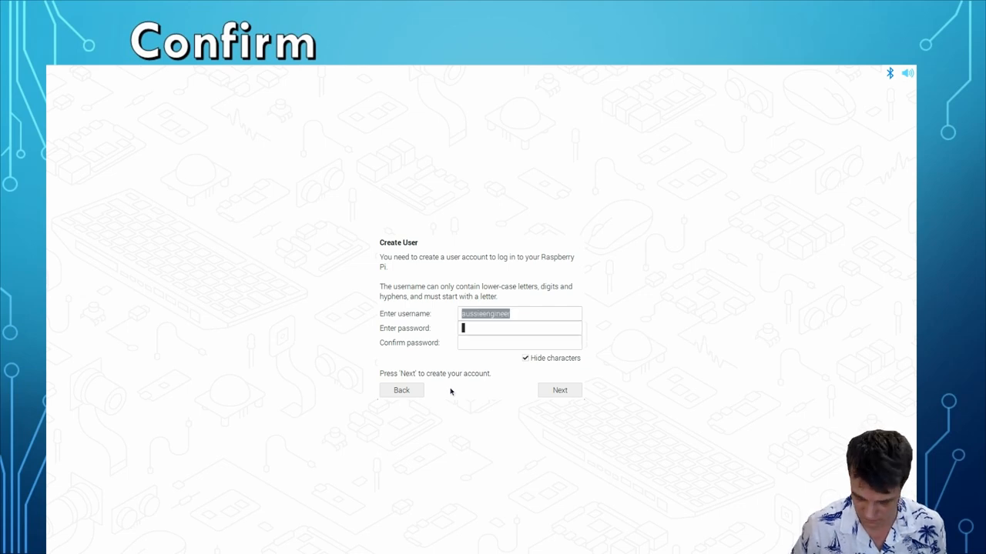
type("••••")
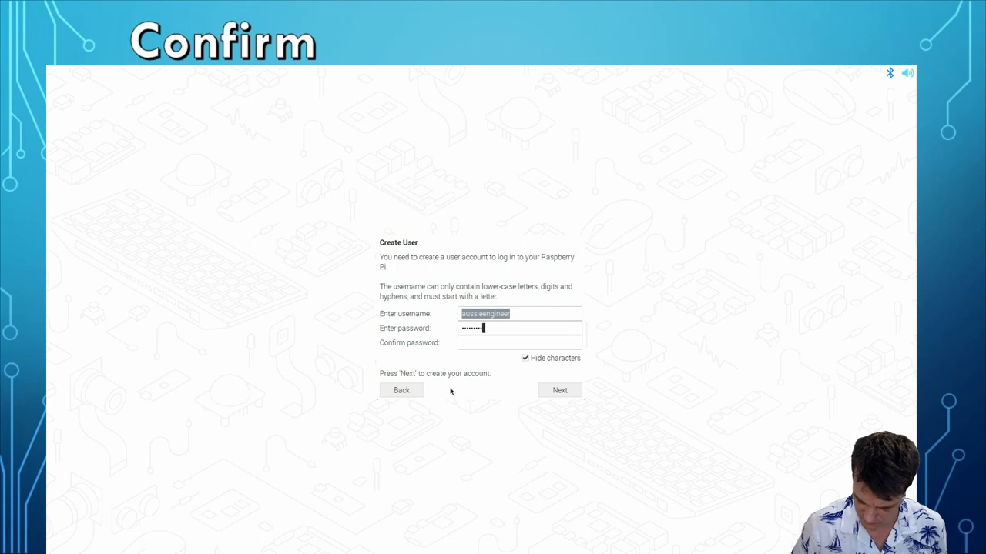
left_click(518, 343)
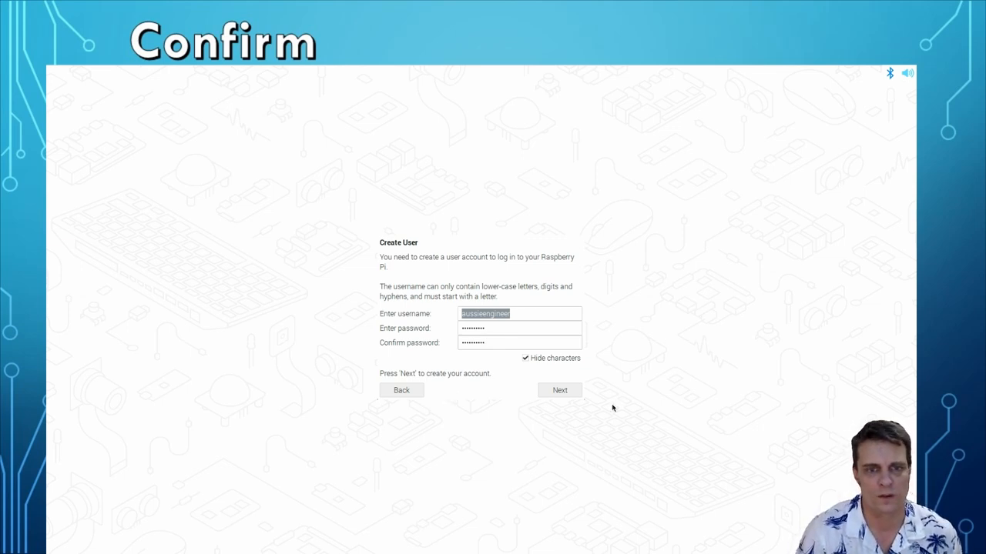
left_click(559, 389)
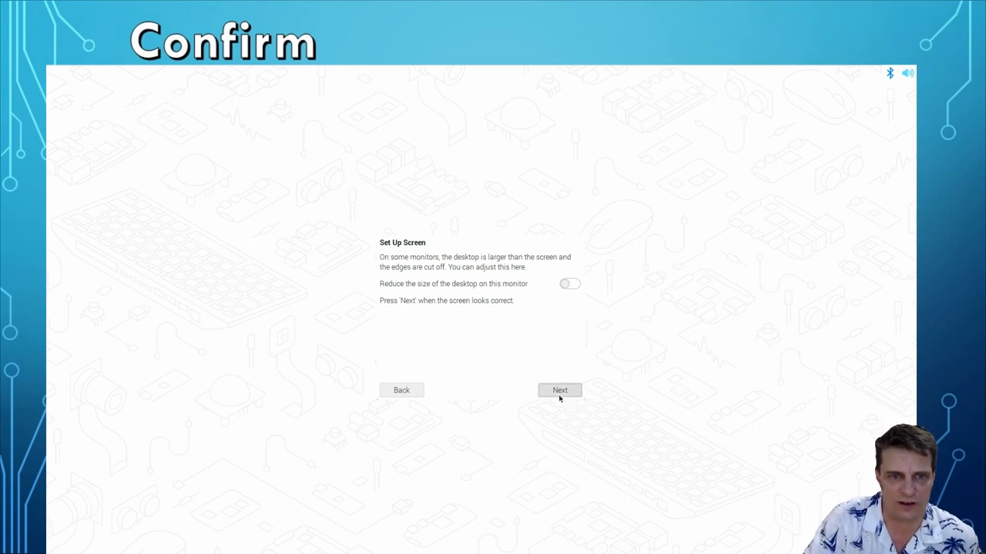
- Keep the screen size unchanged and join the second Wi-Fi network with its password
left_click(559, 390)
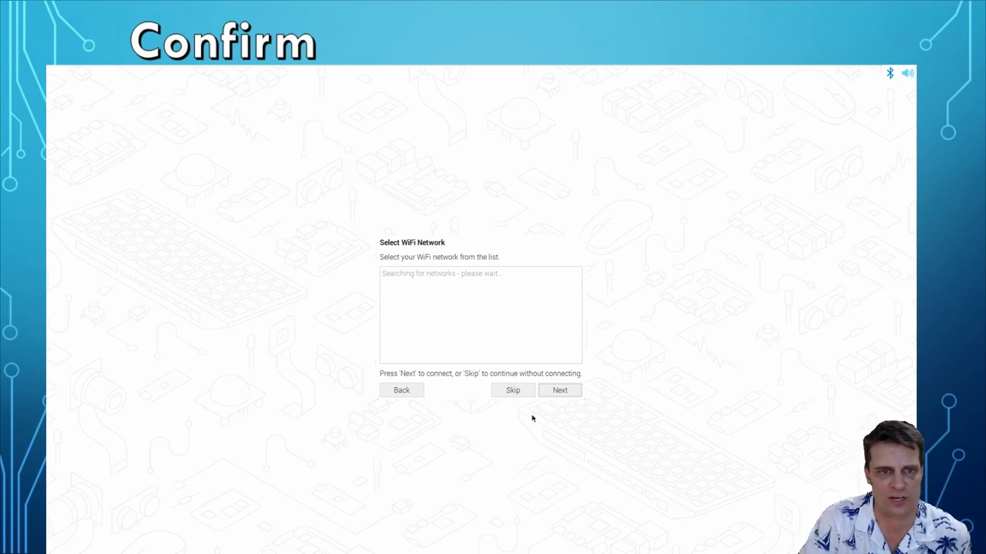
mouse_move(586, 425)
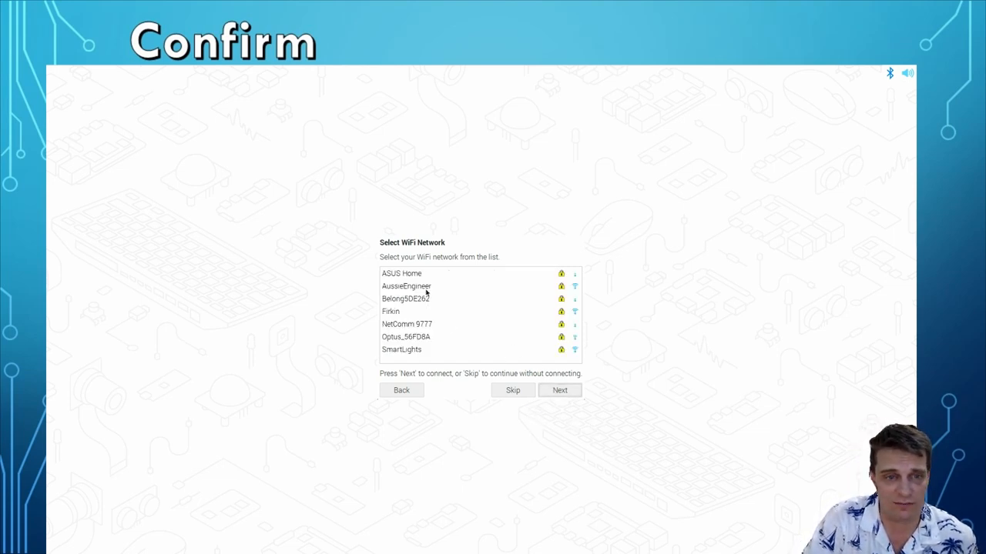
left_click(427, 286)
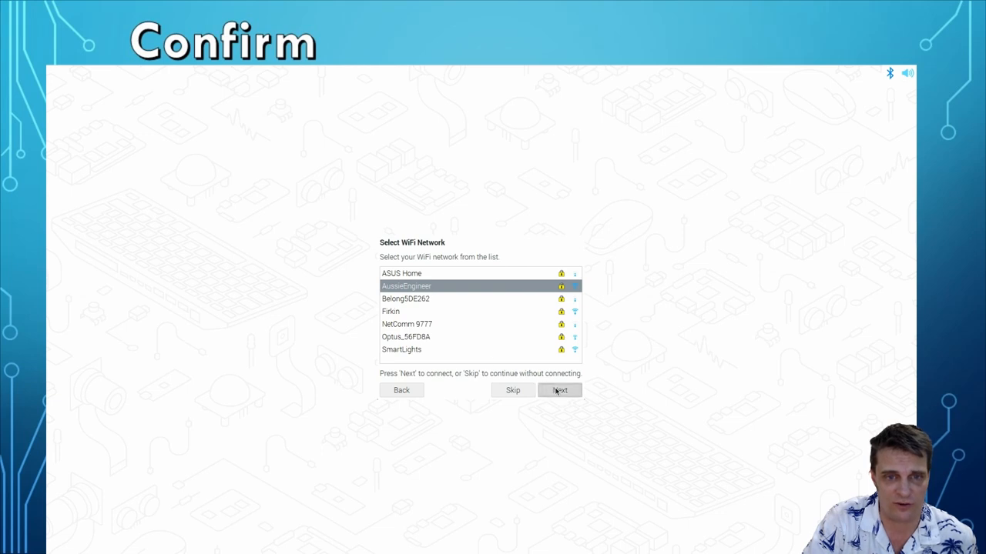
left_click(559, 390)
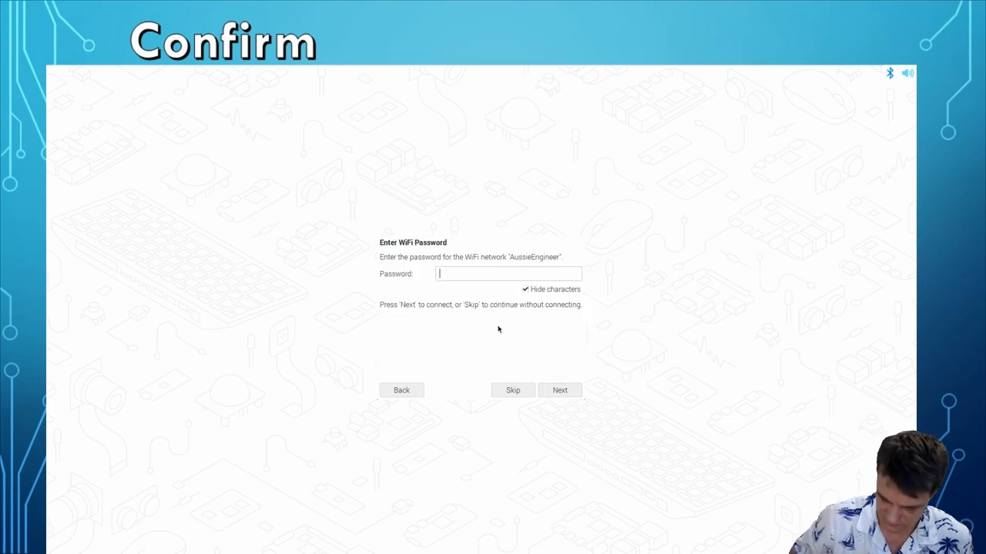
type("••••")
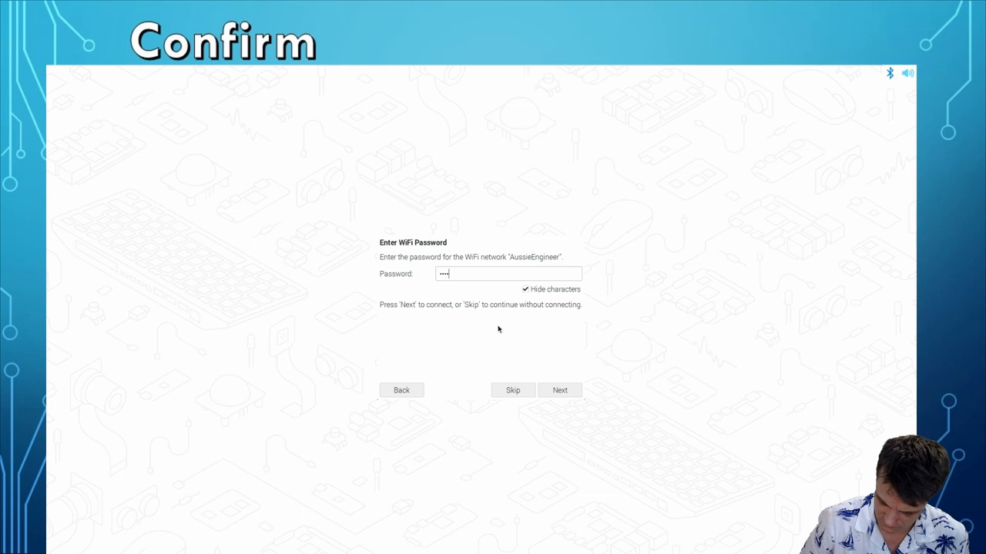
type("password")
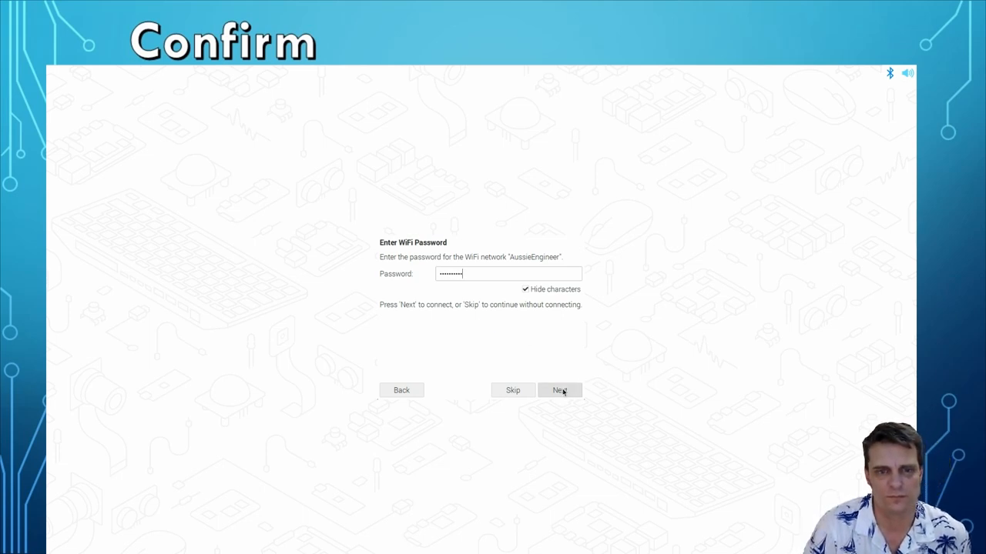
left_click(559, 390)
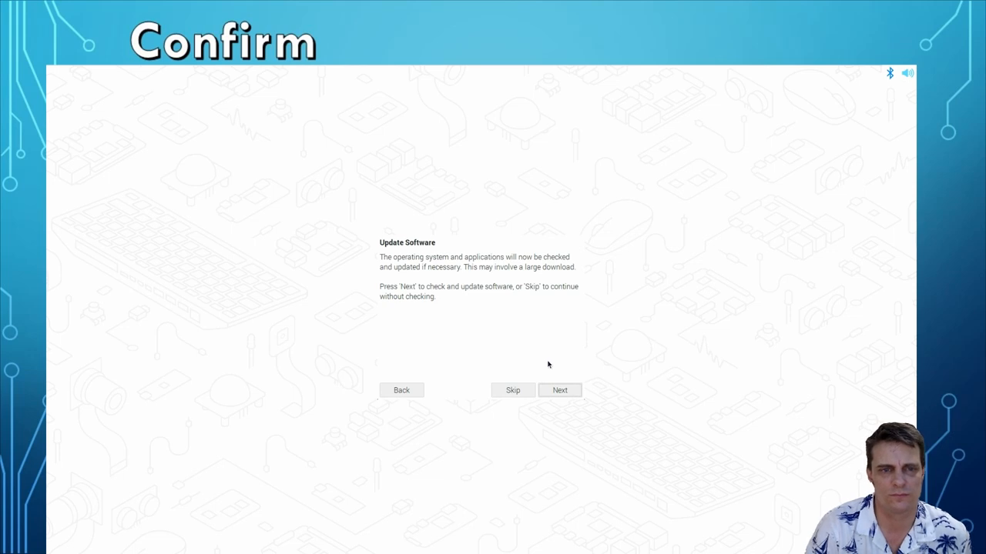
- Start checking for and updating the system software
left_click(559, 390)
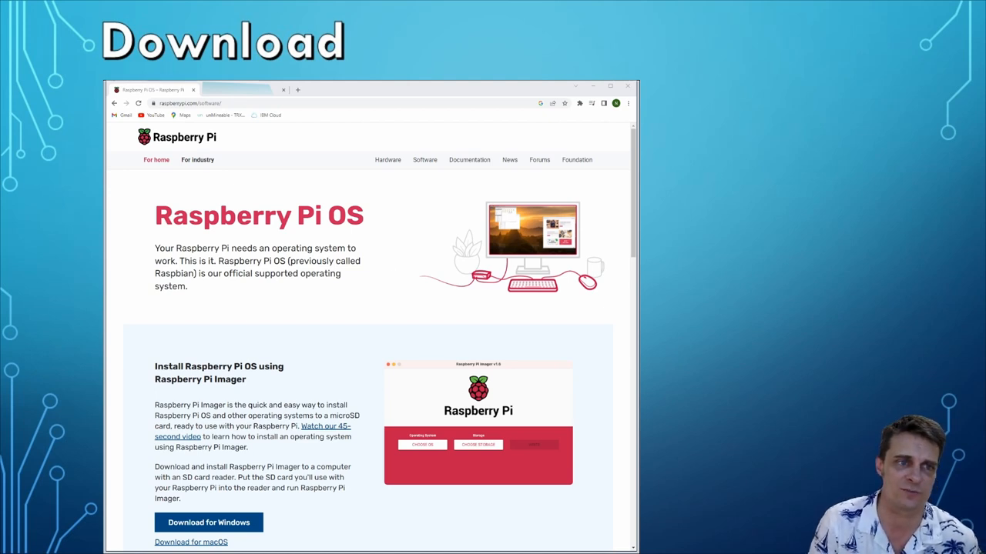
mouse_move(239, 294)
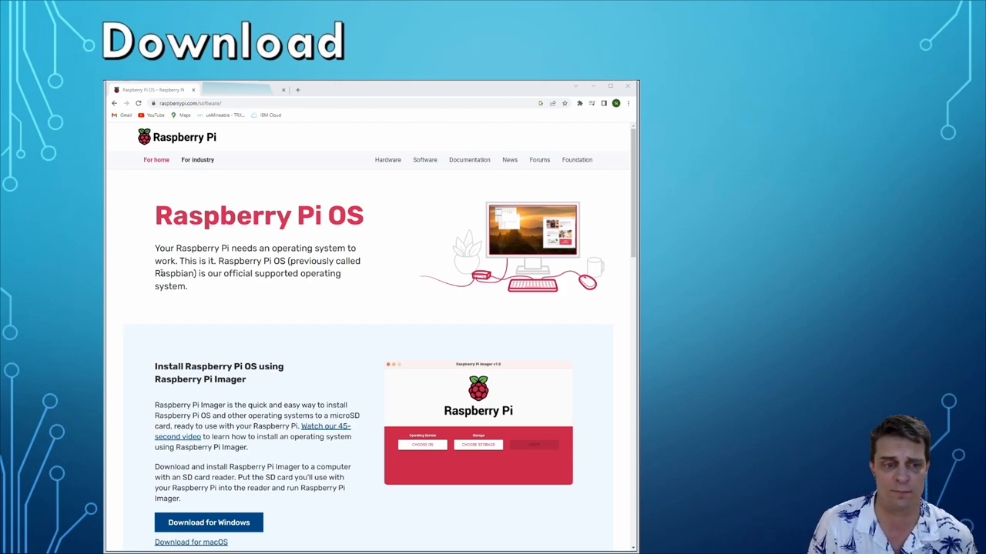
- Scroll the software page down to the Windows, macOS and Ubuntu download links
scroll("down", 3)
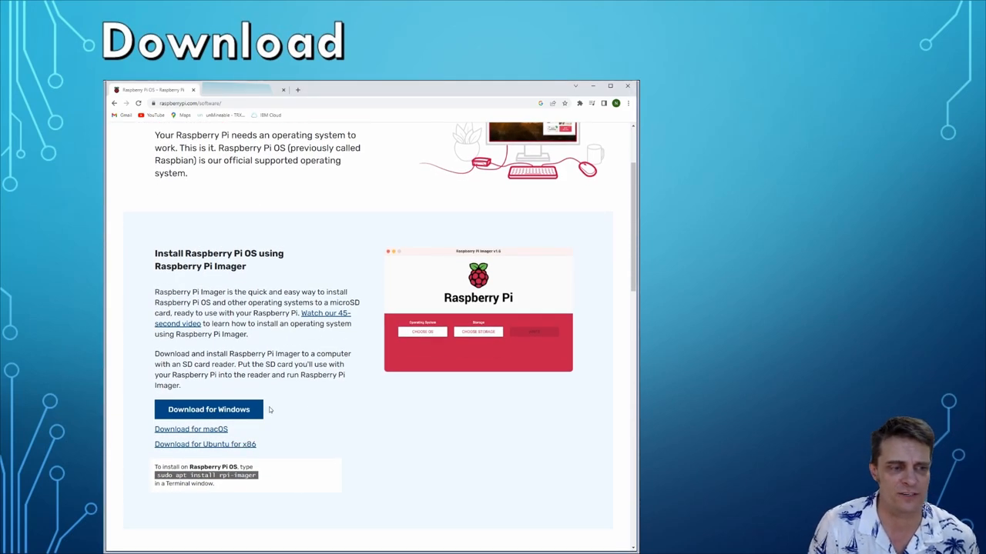
mouse_move(275, 445)
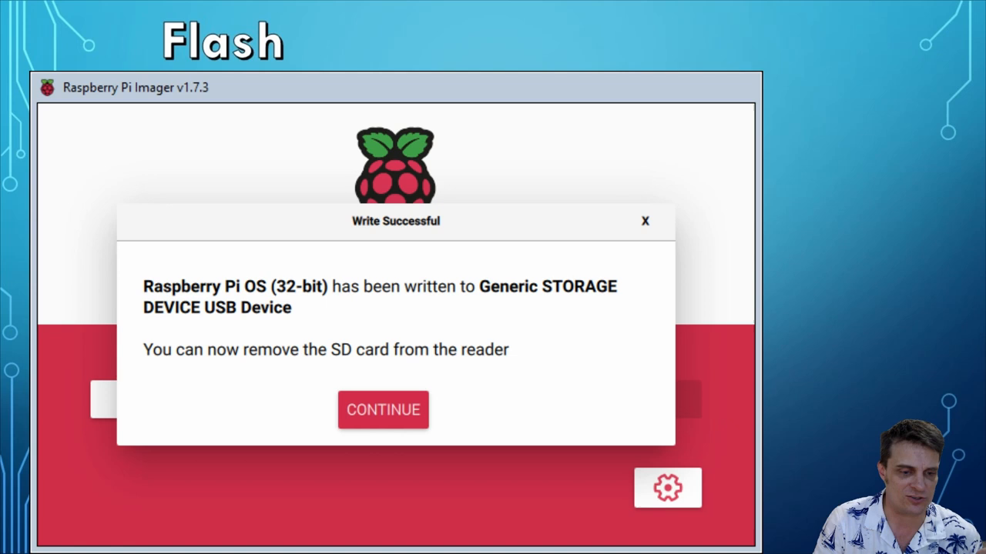
- Dismiss the write-success message, then pick Raspberry Pi OS (32-bit) and the 128.2 GB USB drive
left_click(381, 410)
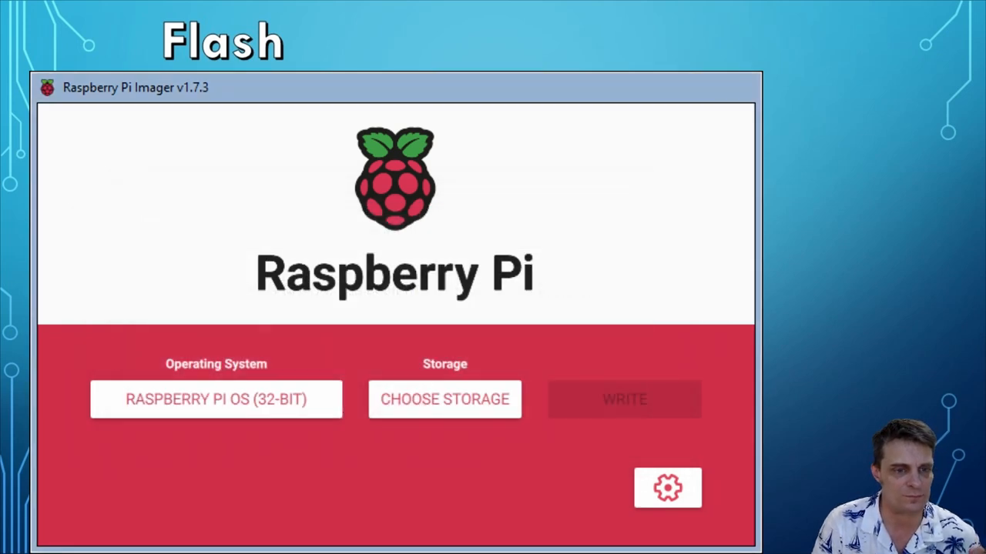
mouse_move(334, 505)
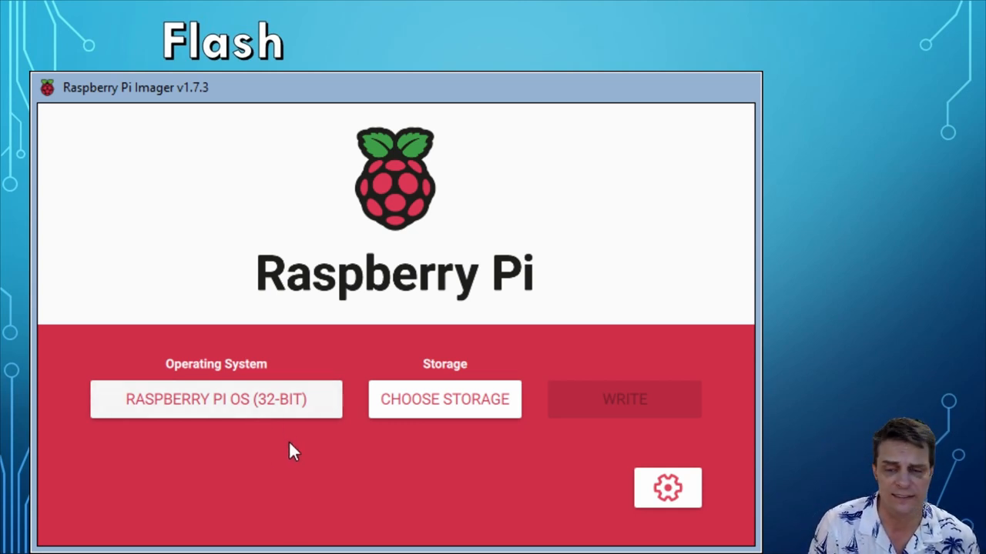
mouse_move(202, 310)
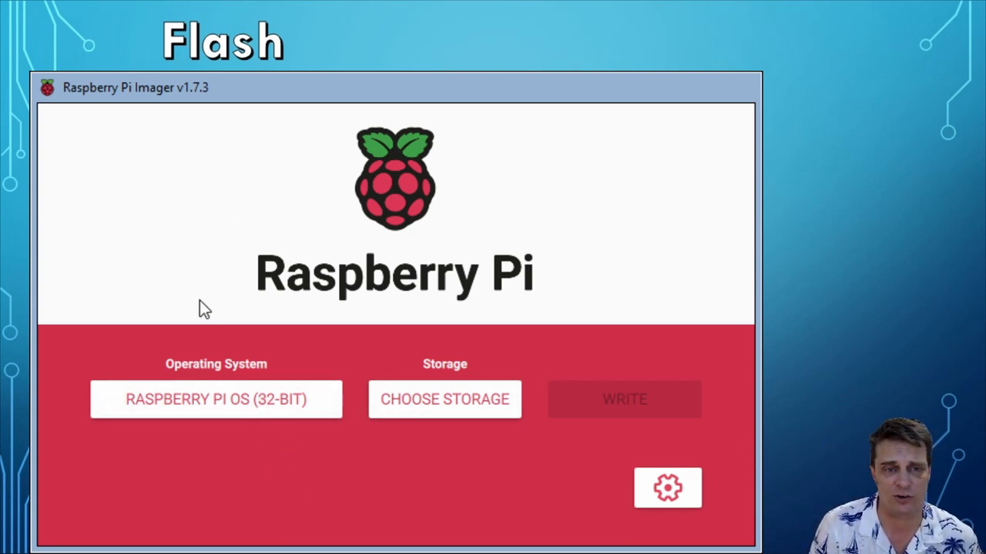
left_click(216, 400)
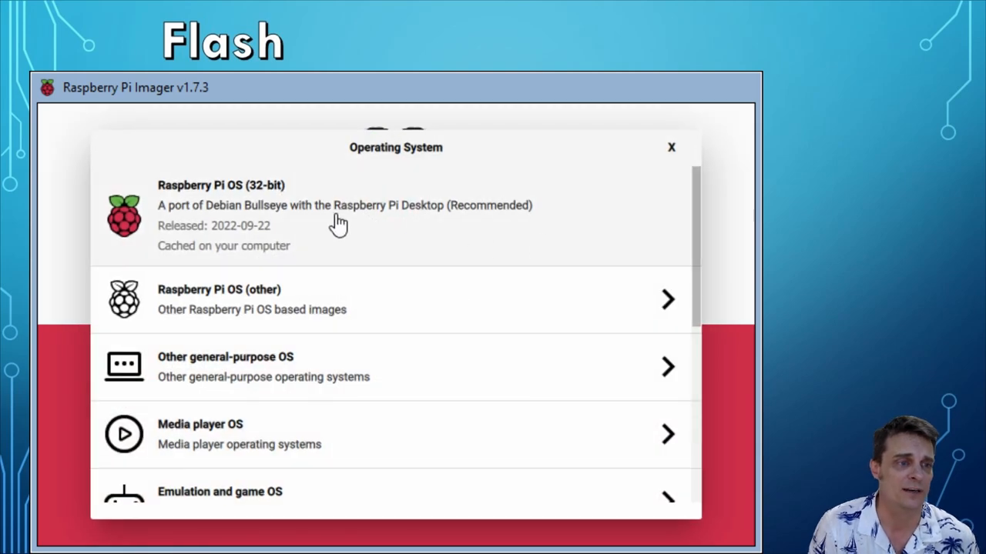
mouse_move(277, 225)
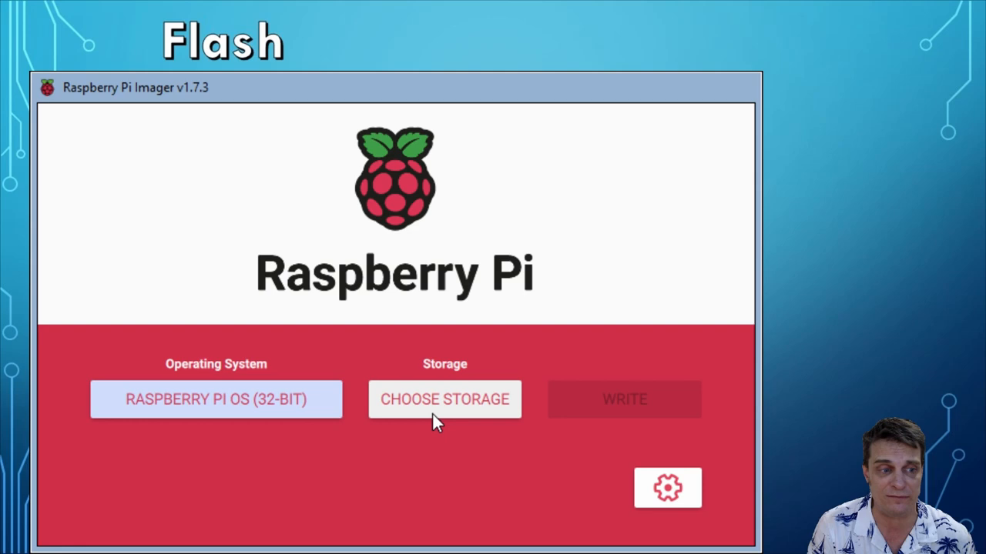
left_click(445, 400)
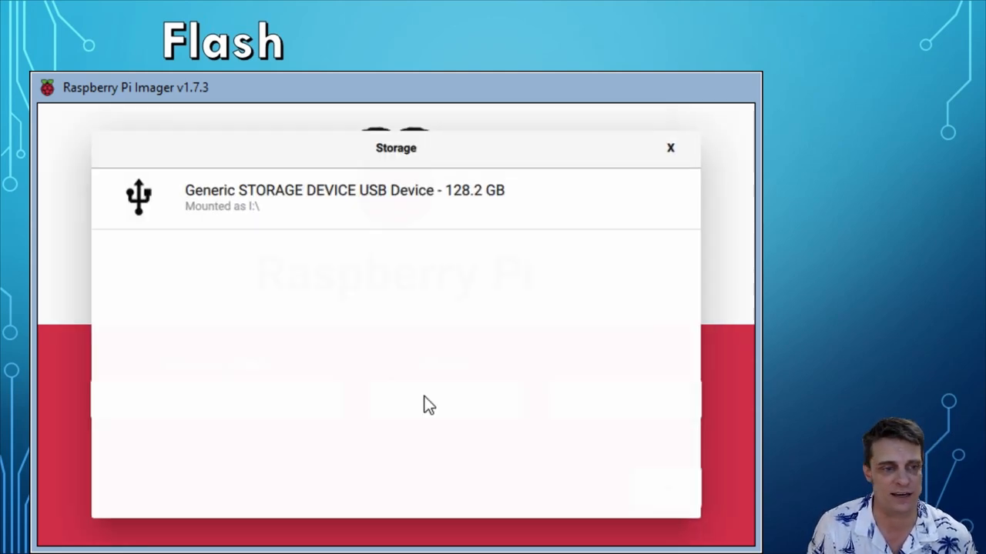
left_click(343, 198)
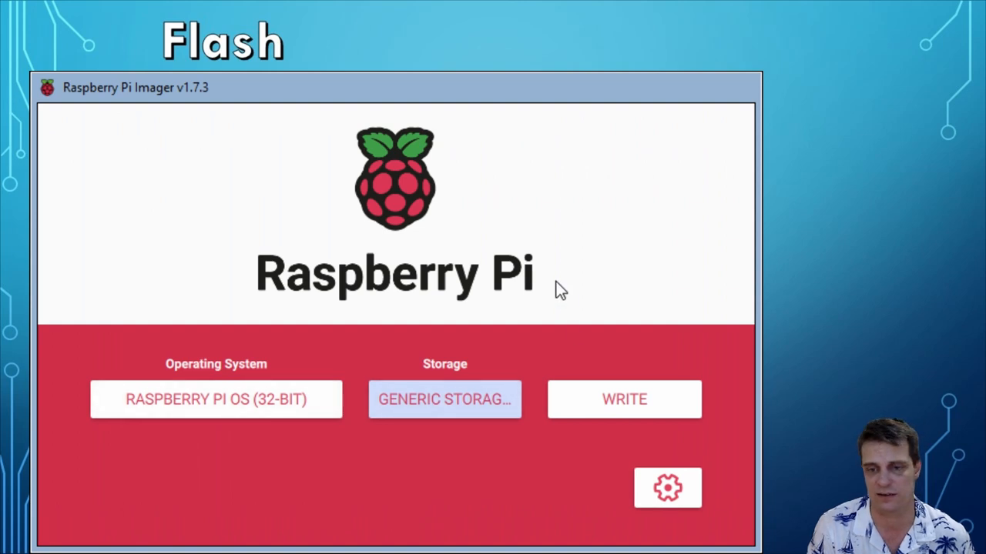
mouse_move(564, 302)
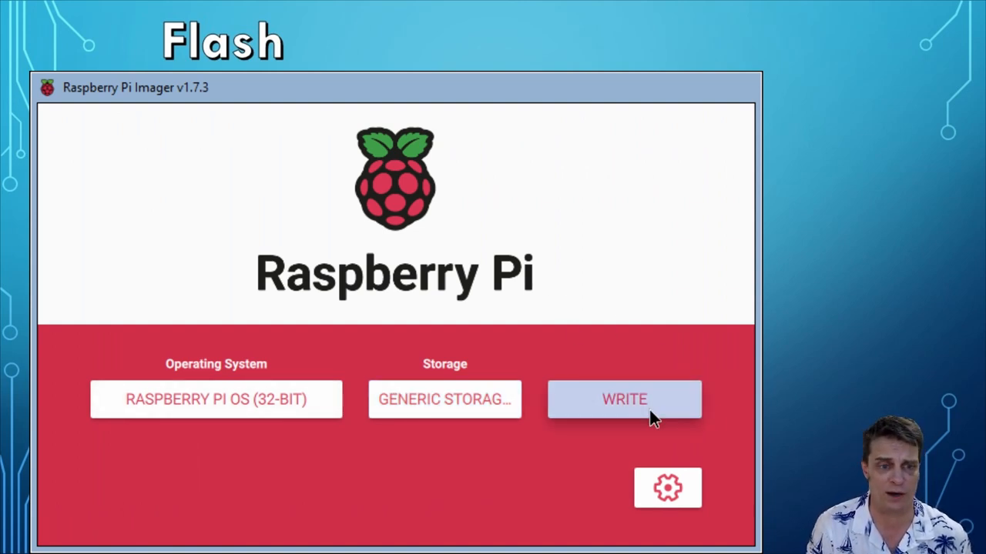
left_click(624, 399)
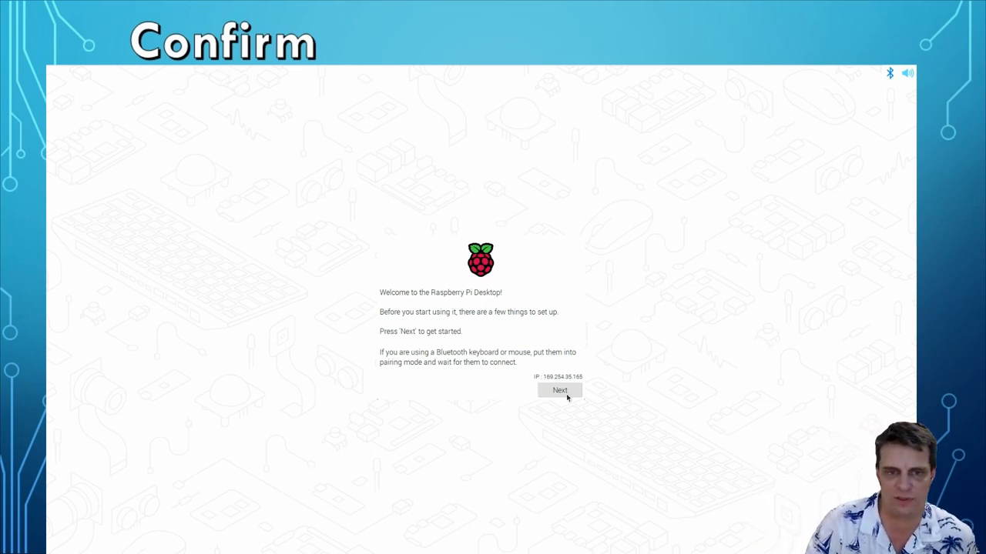
- Choose Australia from the country list, enable English language, and confirm
left_click(559, 390)
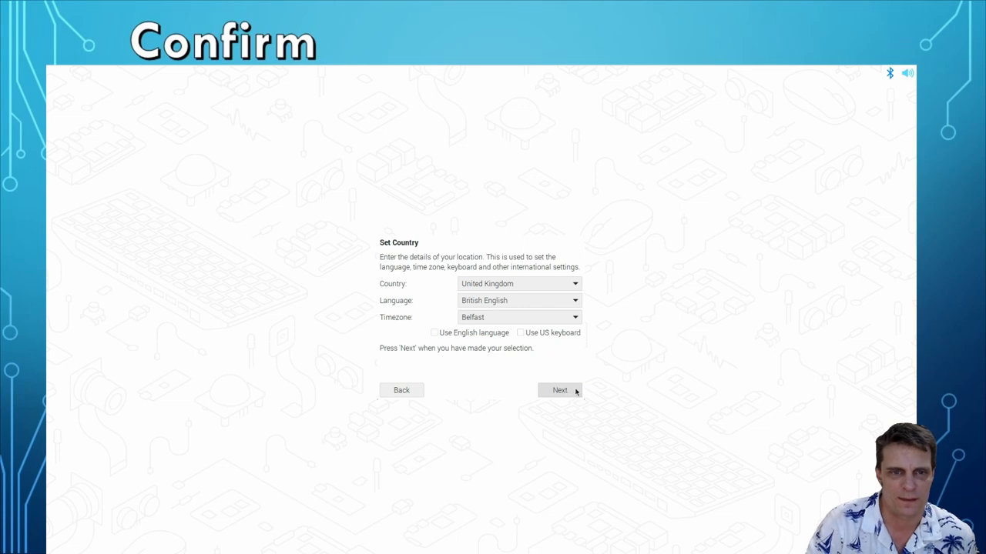
left_click(519, 284)
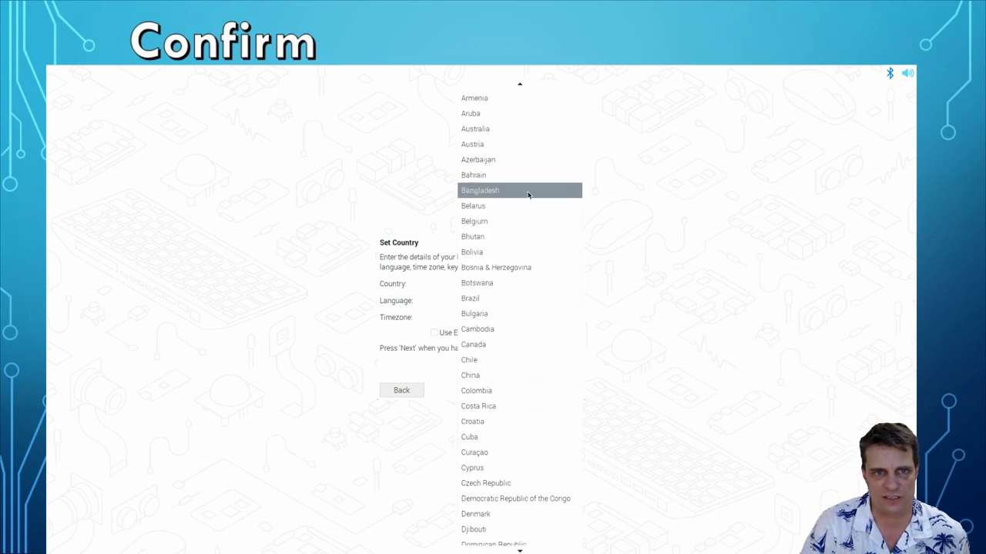
left_click(475, 128)
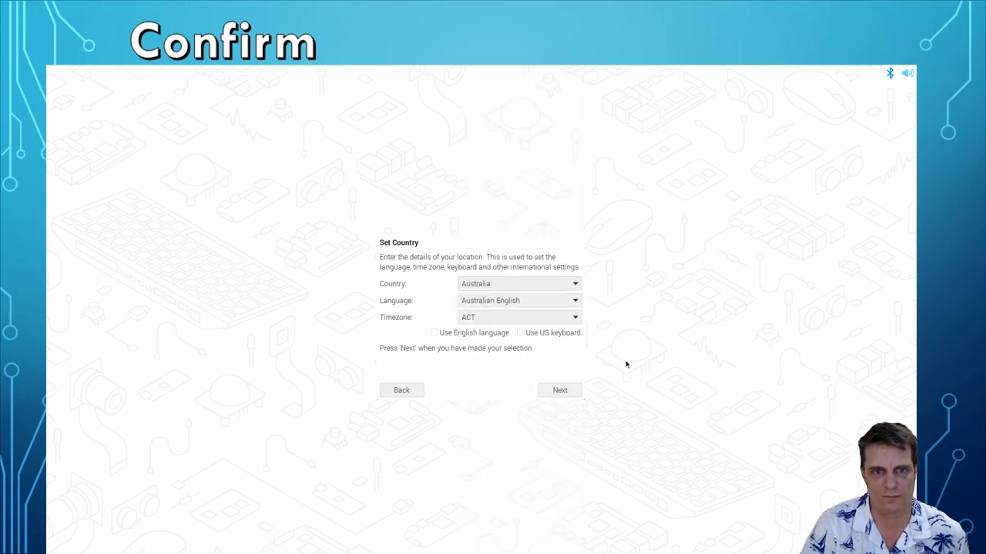
mouse_move(614, 294)
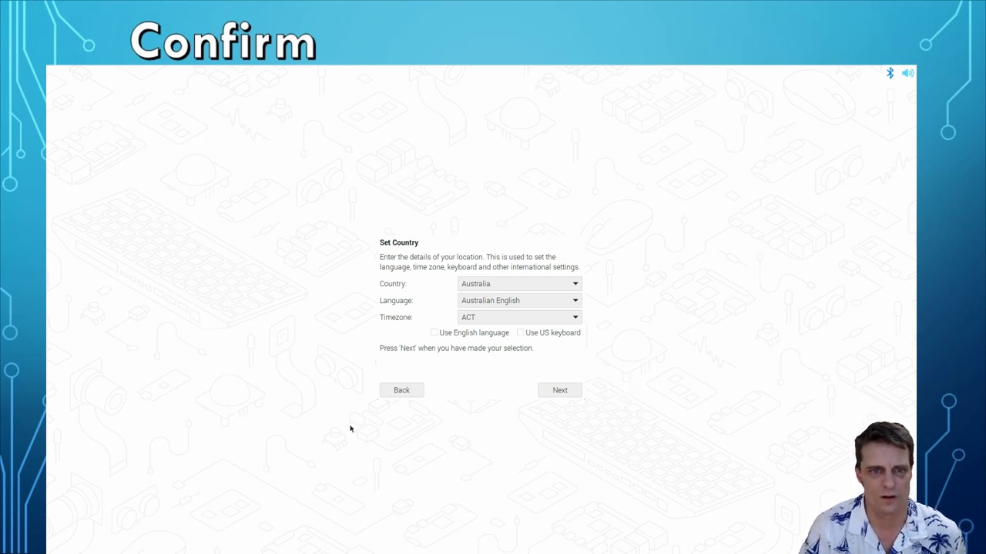
left_click(436, 333)
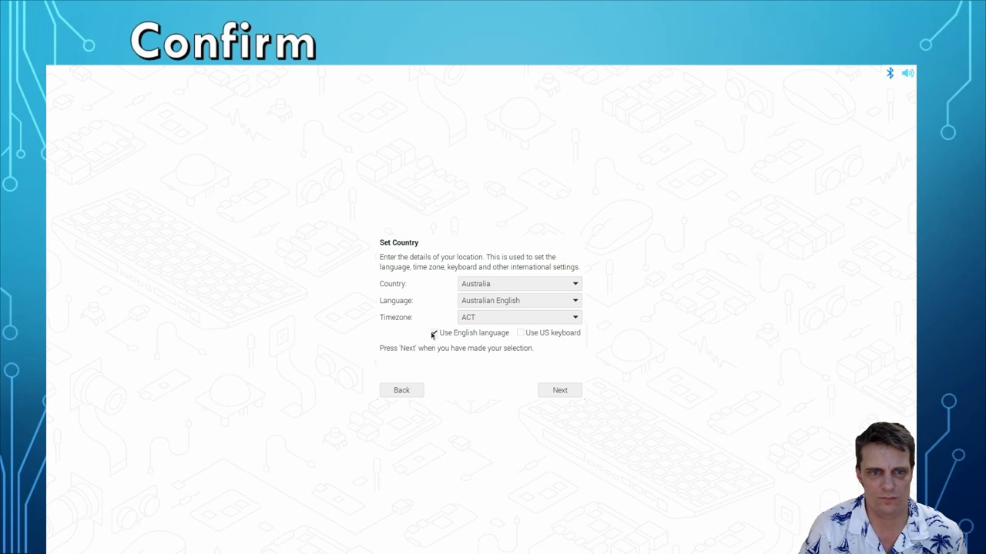
left_click(559, 389)
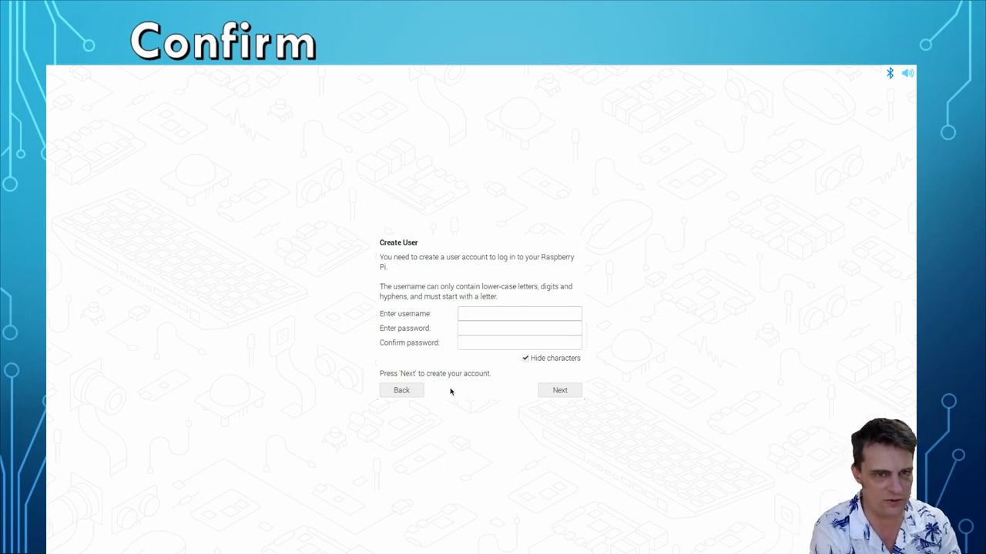
- Create user 'aussieengineer' with a matching password and confirmation
type("aussi")
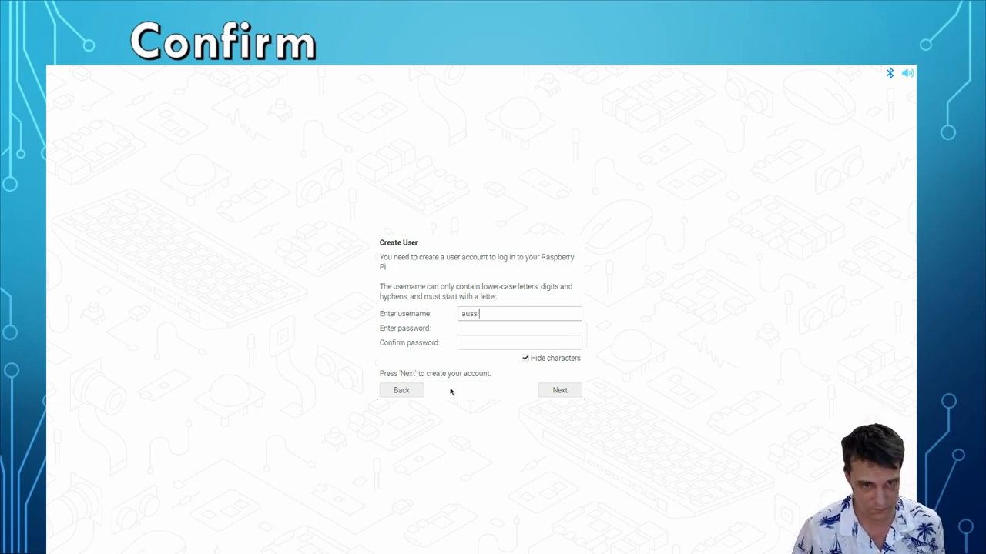
type("eengineer")
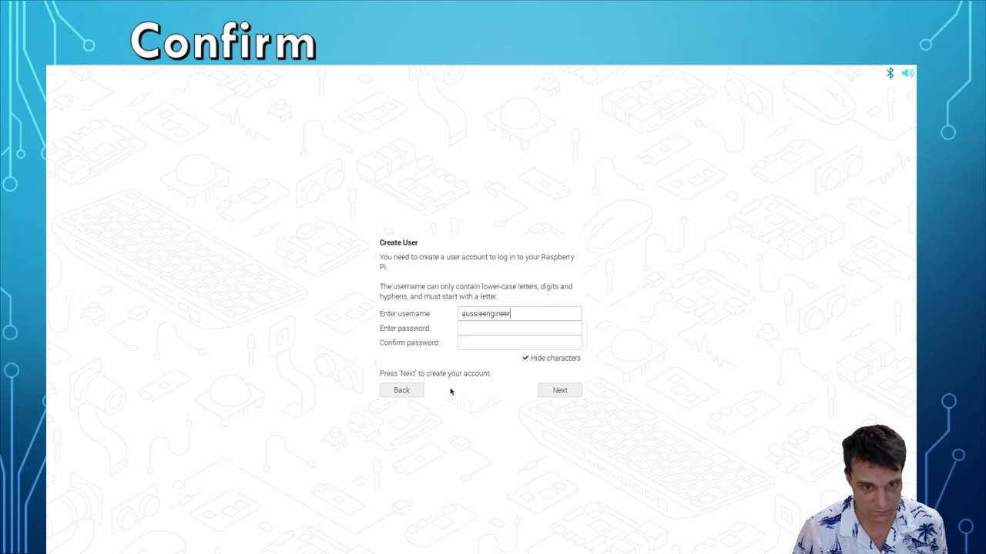
left_click(518, 327)
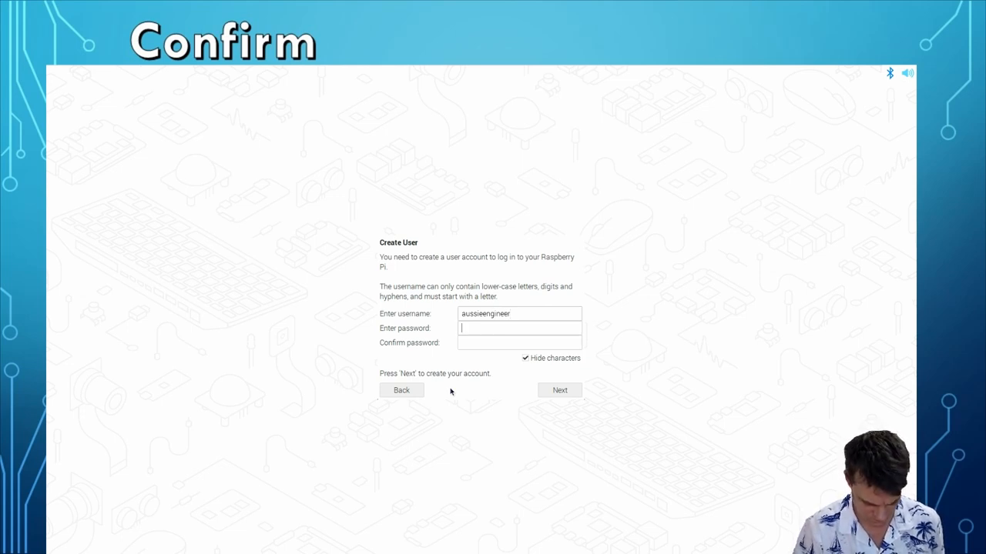
type("a")
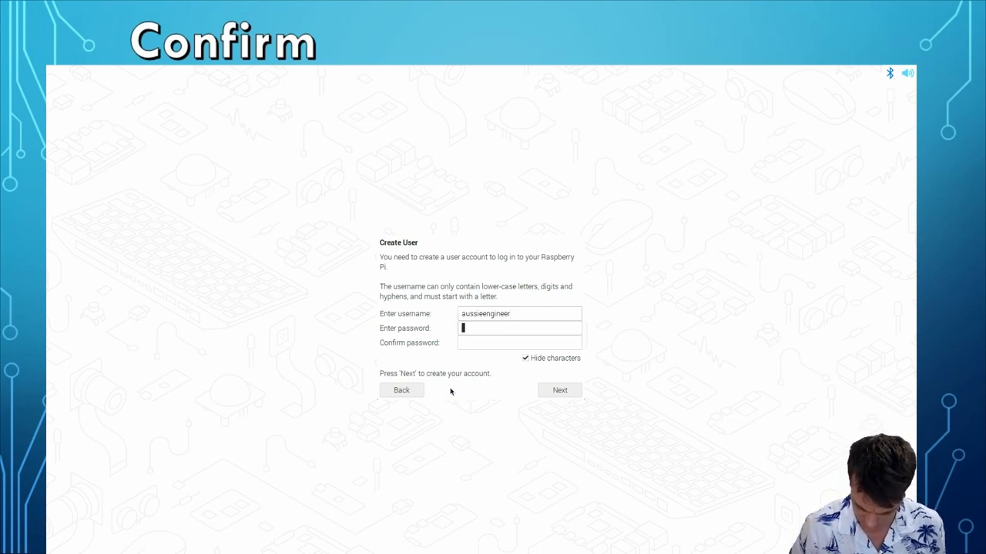
double_click(485, 314)
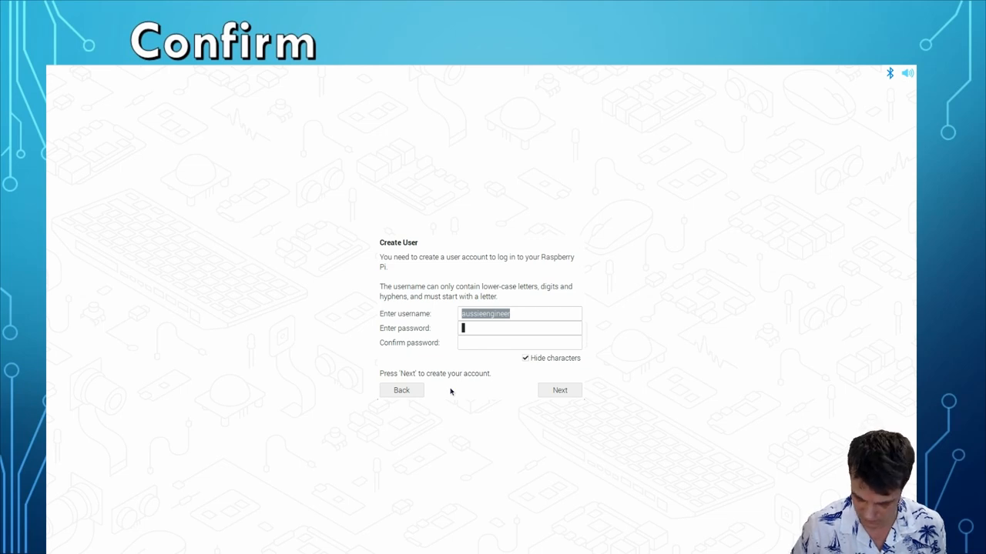
type("••••")
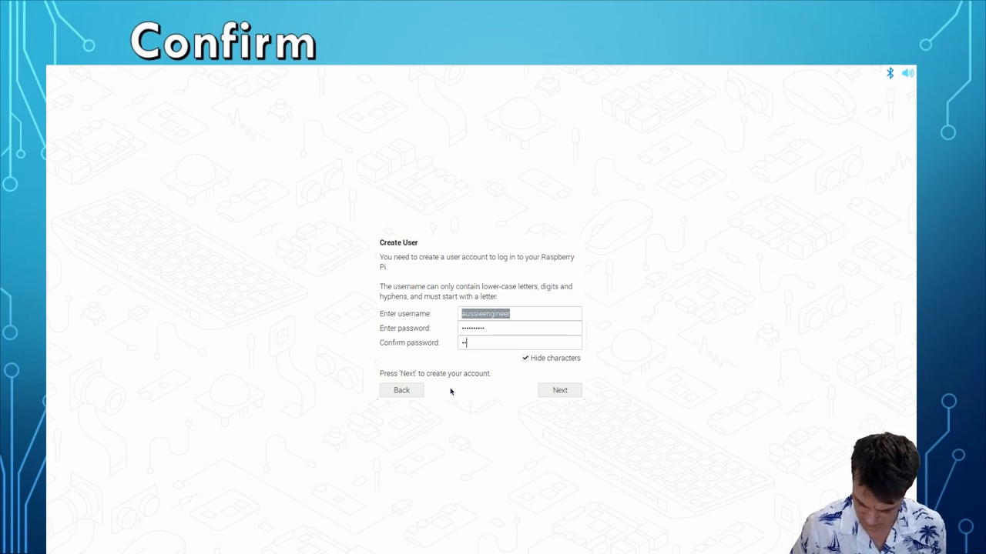
type("password")
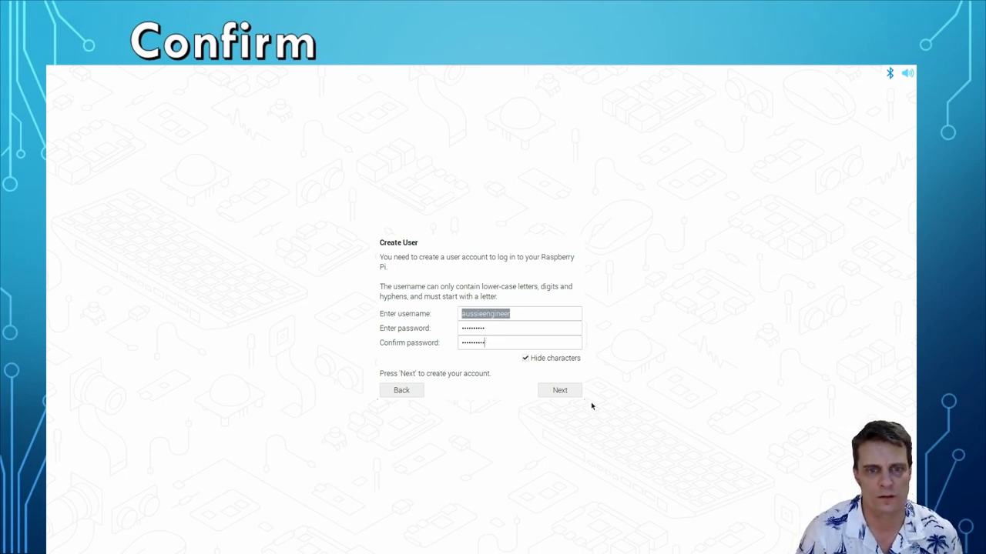
left_click(560, 391)
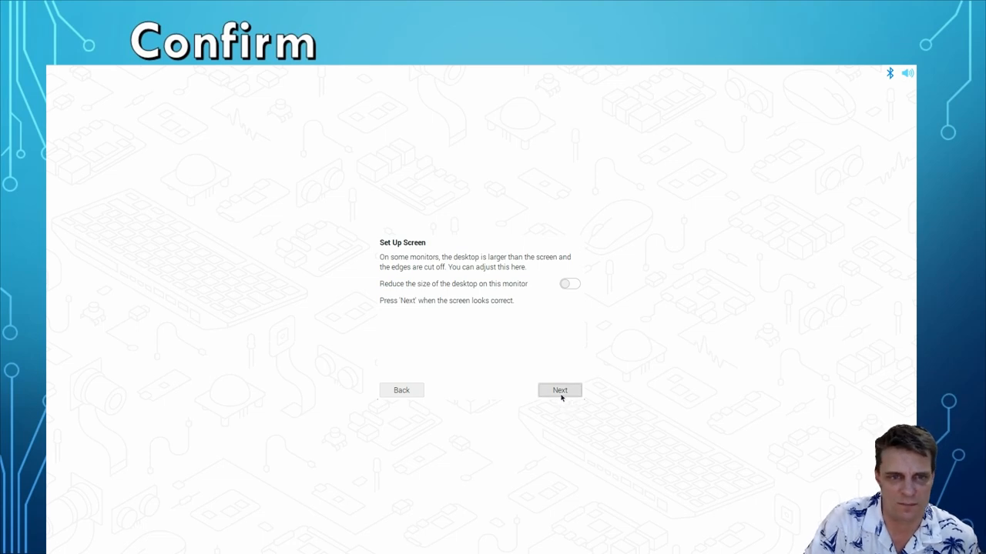
- Keep the screen size and submit the AussieEngineer Wi-Fi password
left_click(559, 389)
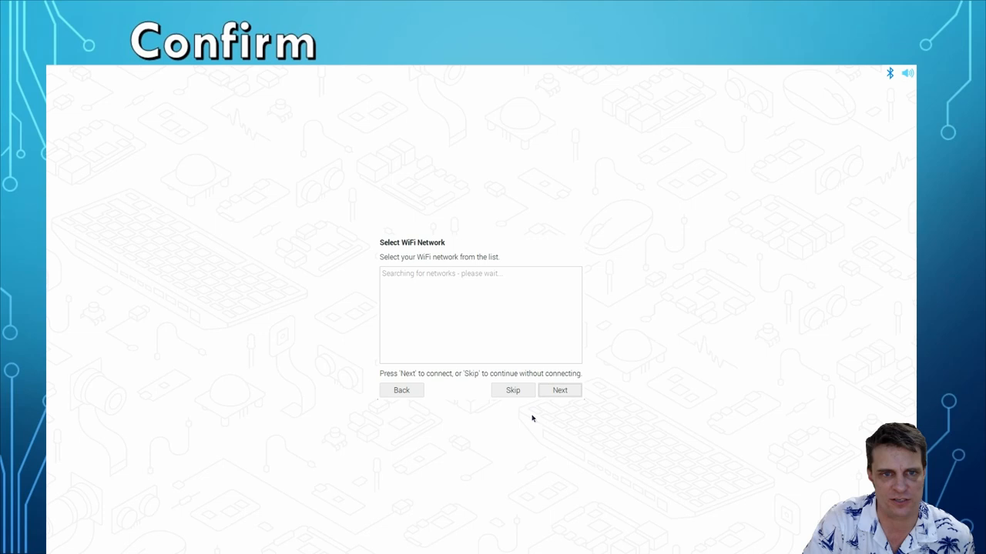
mouse_move(593, 427)
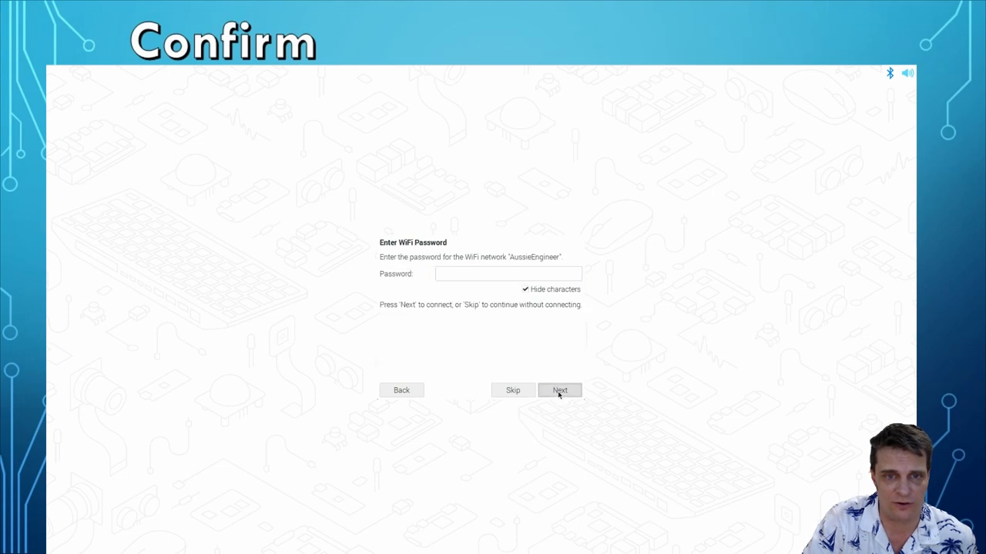
mouse_move(498, 329)
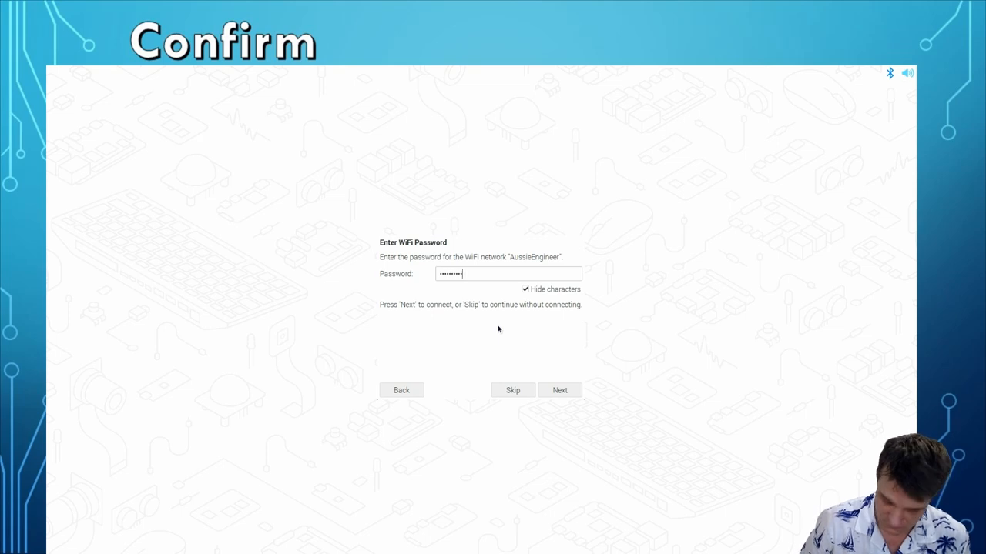
left_click(559, 390)
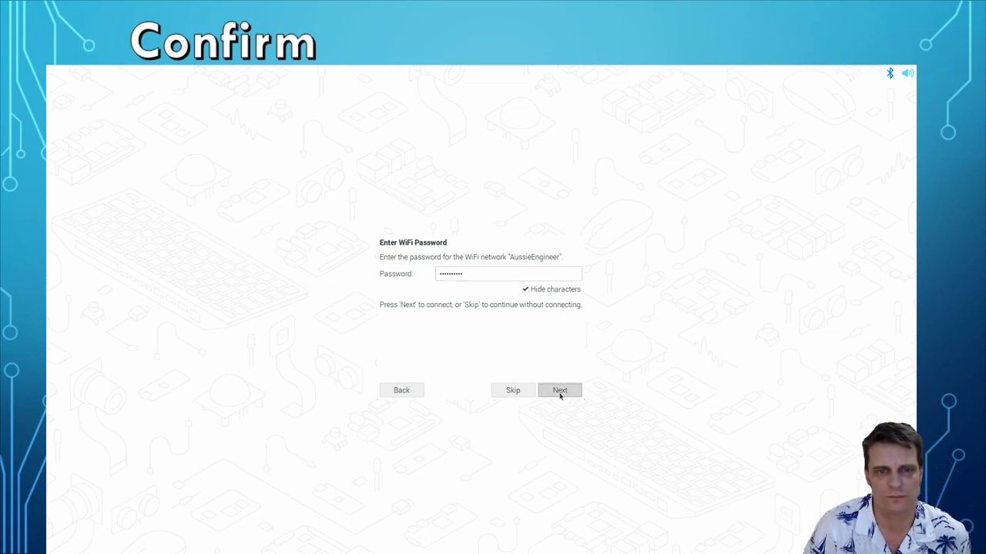
left_click(560, 390)
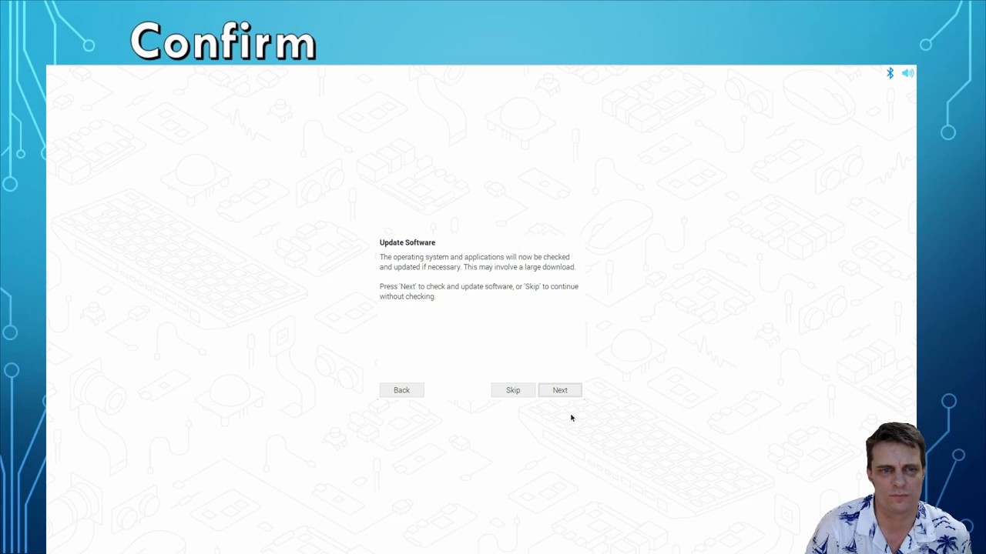
- Run the software update check and let setup finish to the desktop
left_click(559, 389)
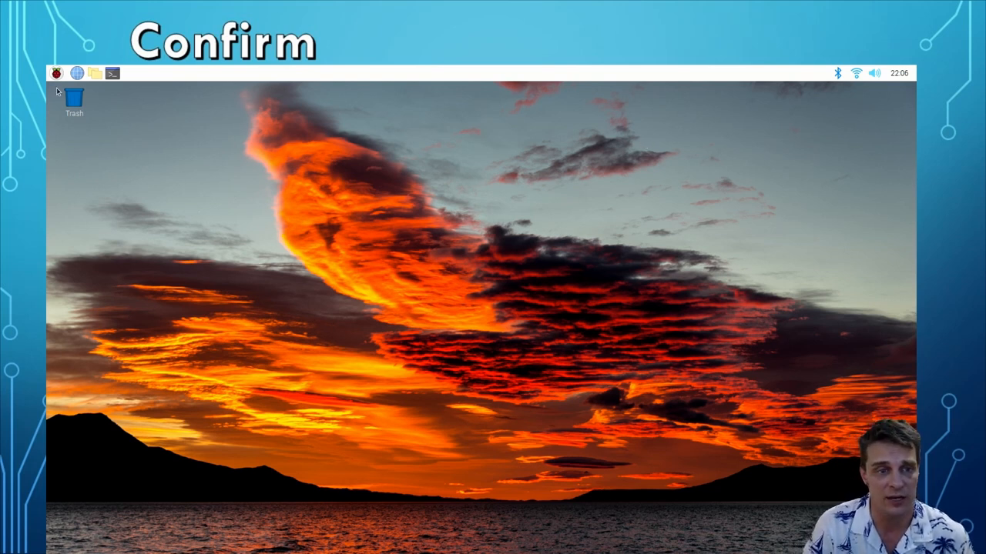
mouse_move(373, 202)
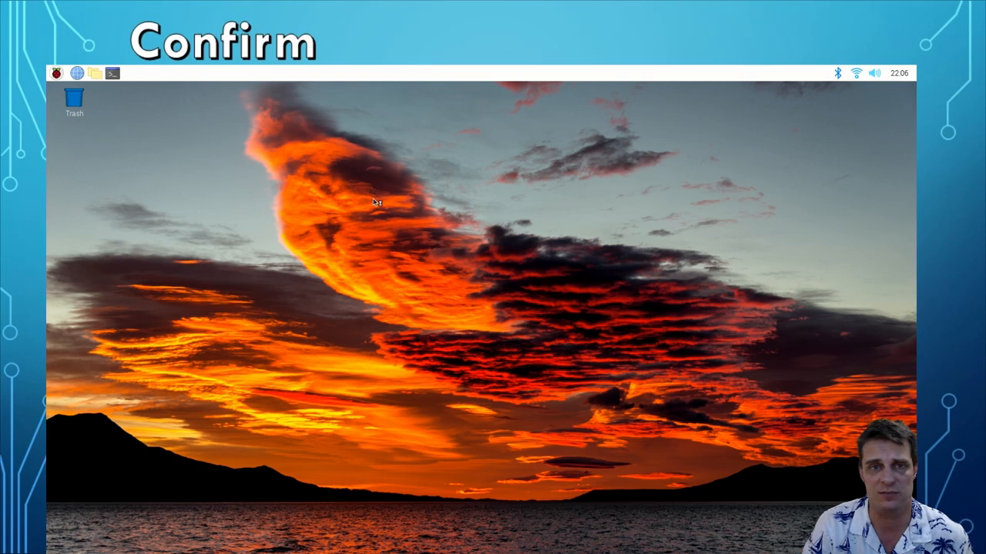
- Launch Chromium from the taskbar globe icon, opening a new tab
left_click(75, 74)
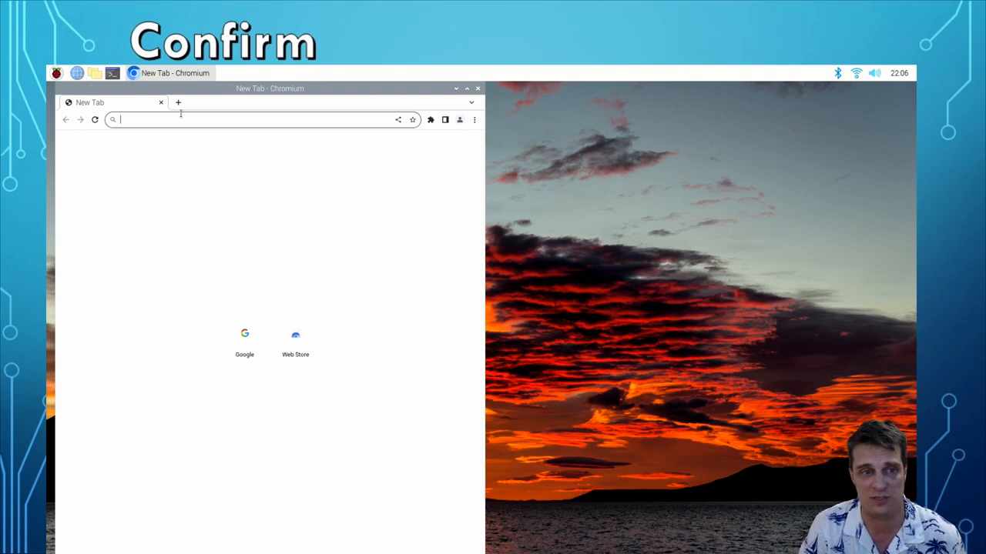
mouse_move(246, 188)
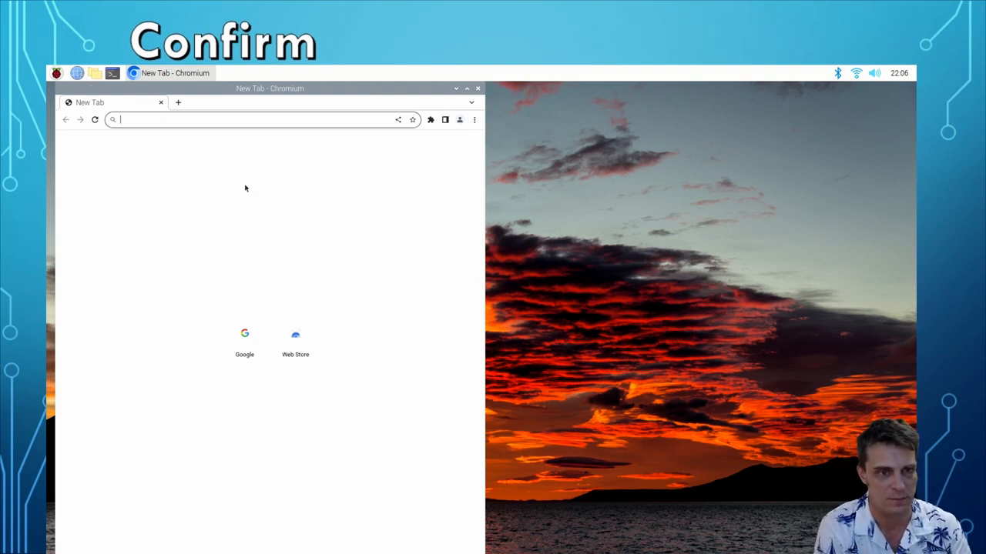
mouse_move(235, 331)
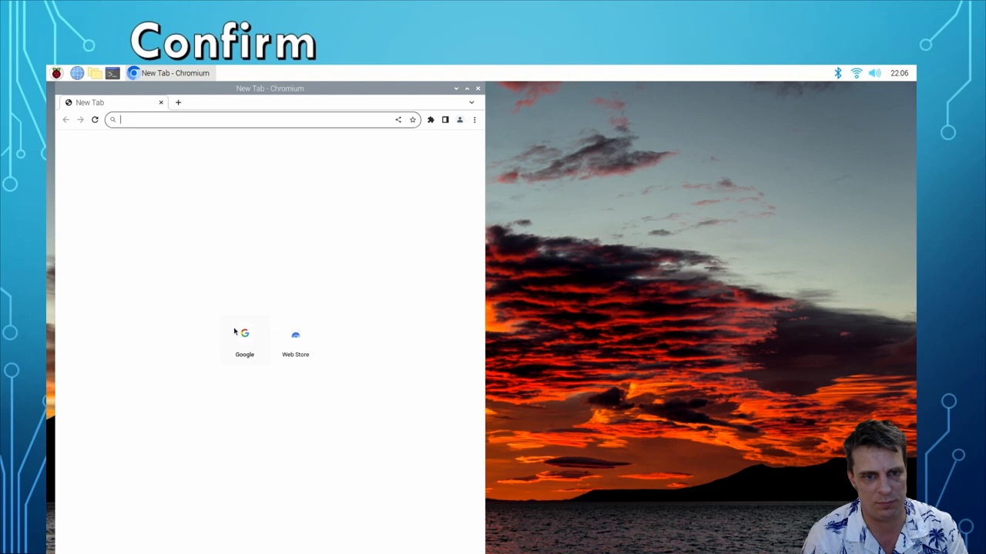
- Search Google for 'speedtest' and run Google's internet speed test
left_click(244, 335)
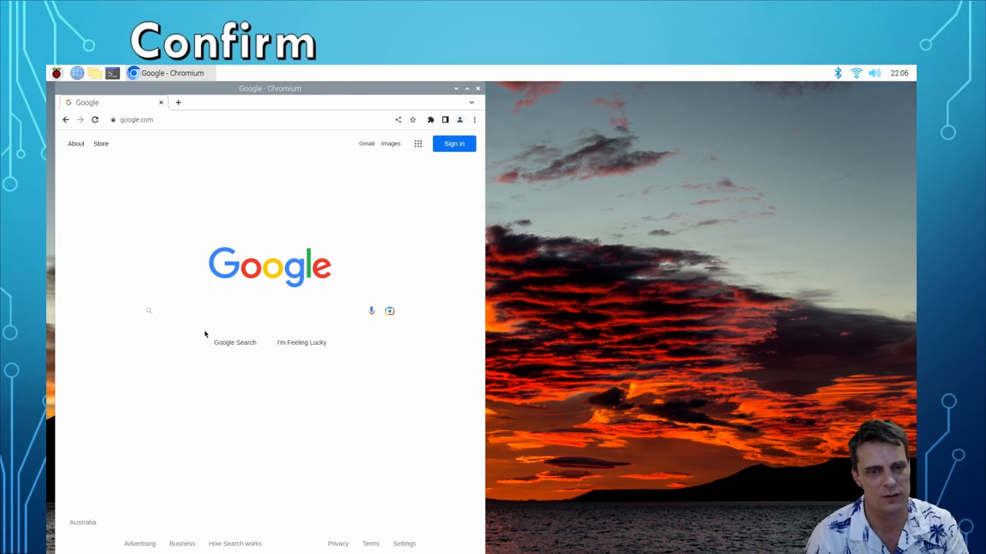
type("speedtest")
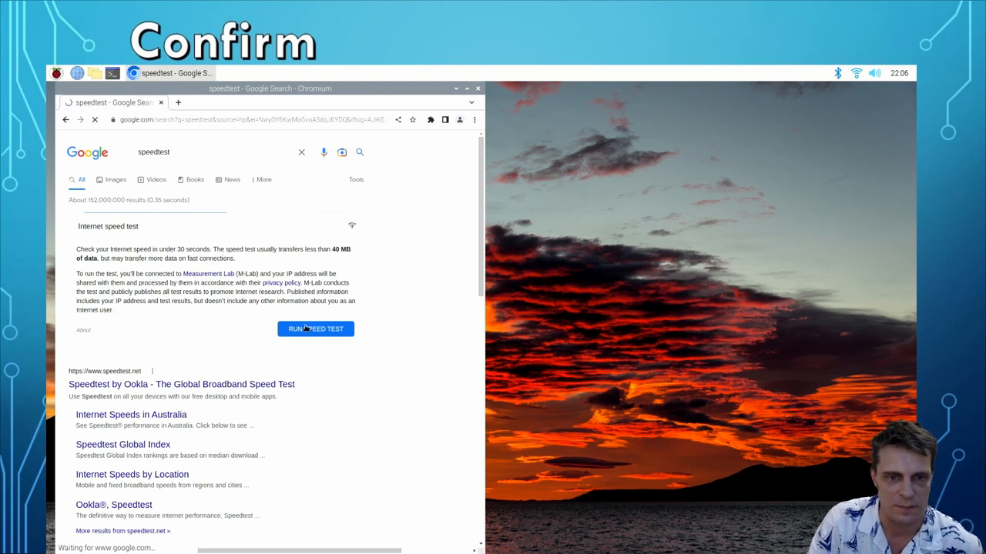
mouse_move(344, 355)
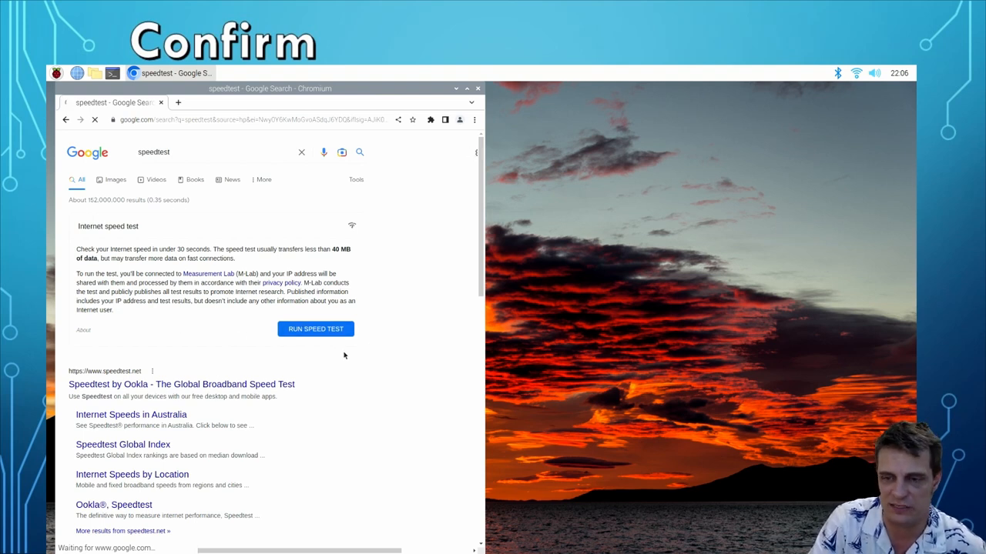
left_click(315, 329)
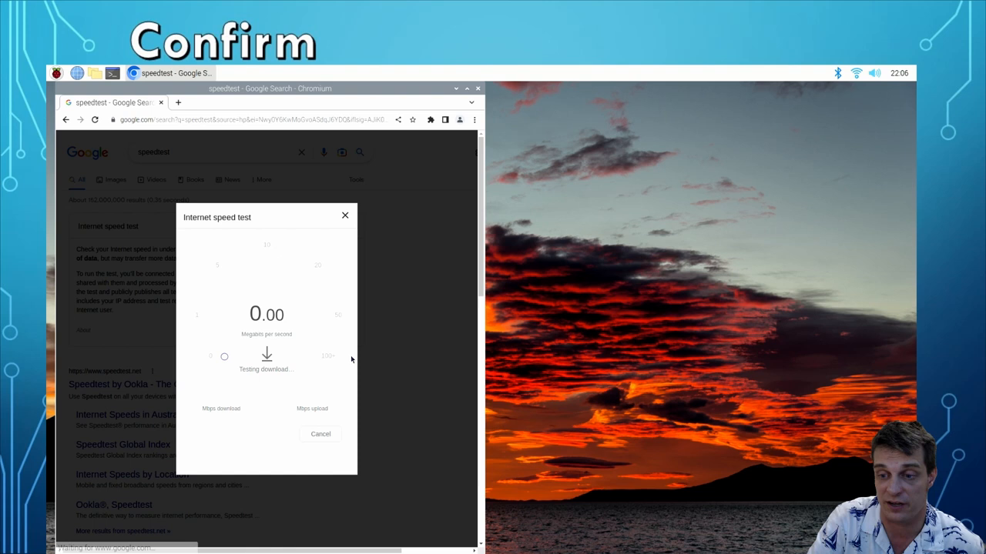